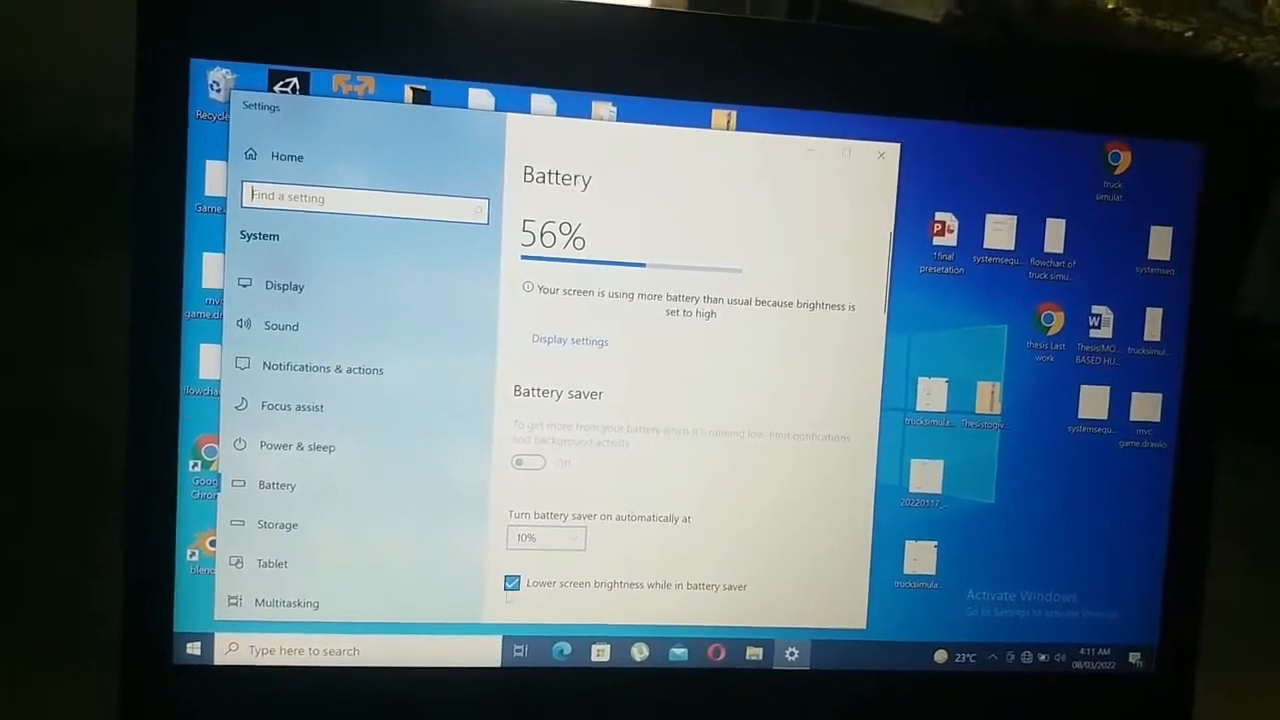
Set battery saver to turn on Never and stop it lowering screen brightness
{"action": "left_click", "coordinate": [546, 538]}
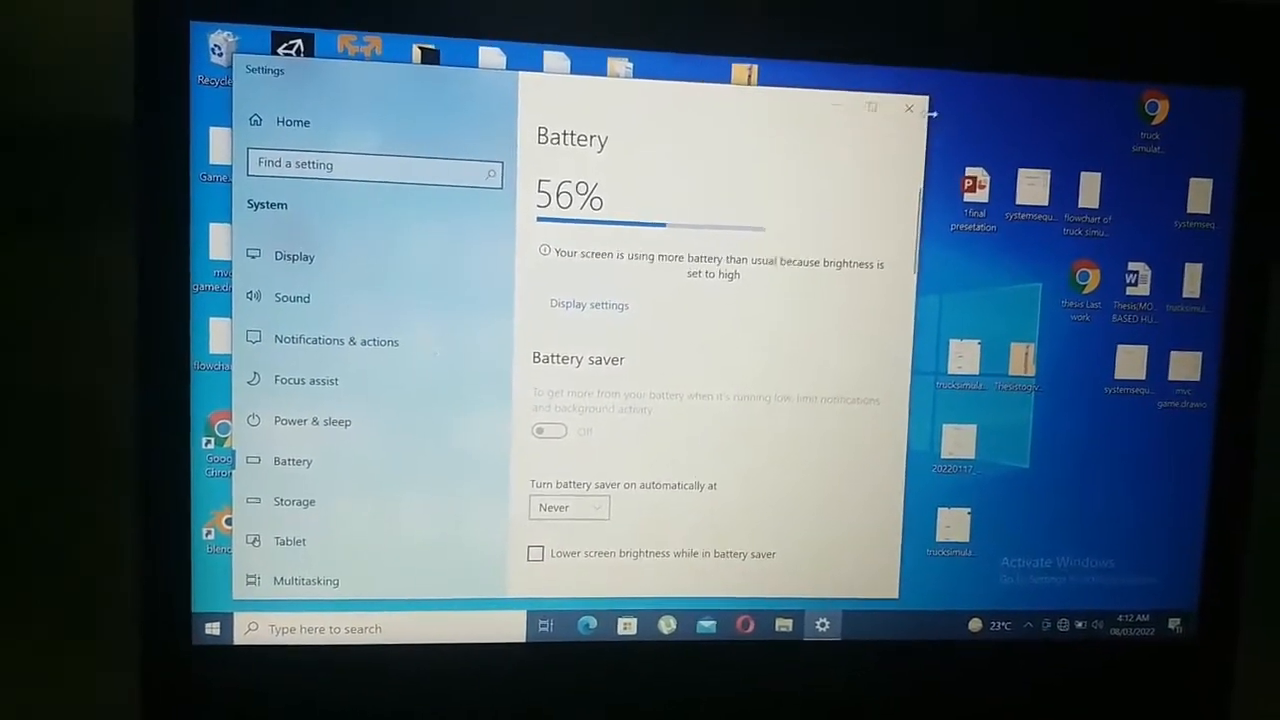
{"action": "left_click", "coordinate": [908, 108]}
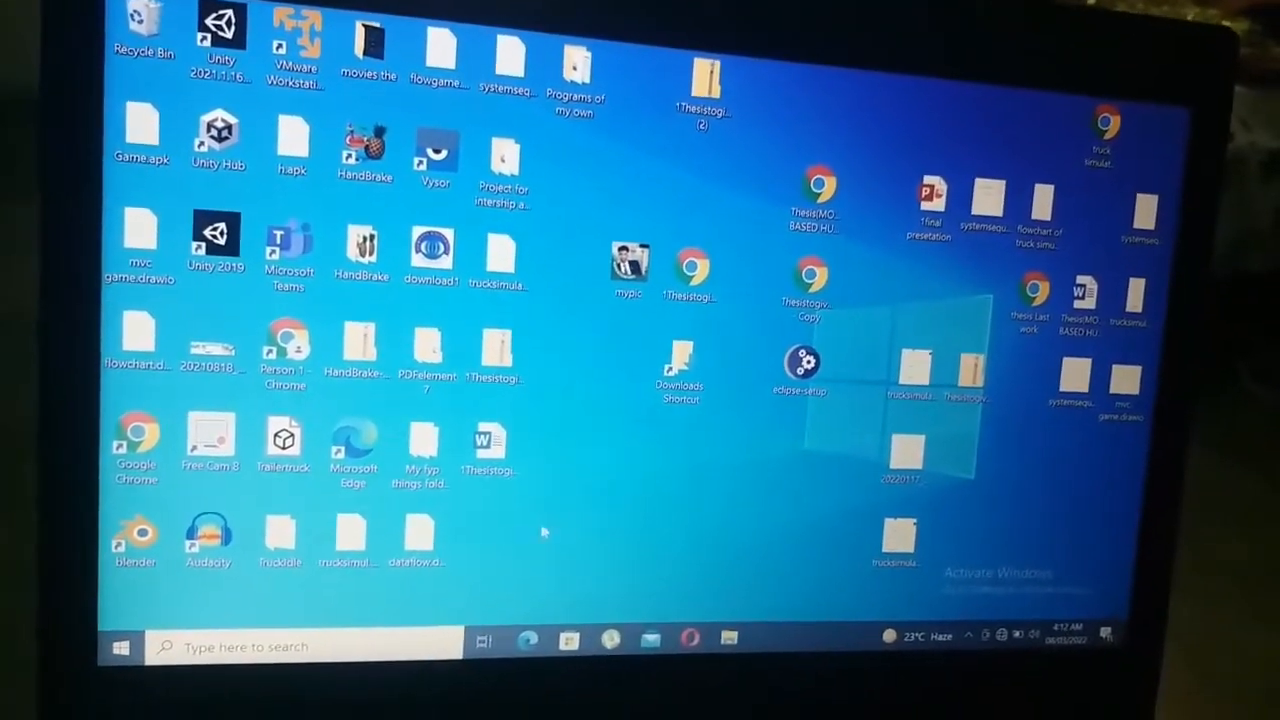
Restart the laptop from the Start menu's Power choices
{"action": "left_click", "coordinate": [120, 644]}
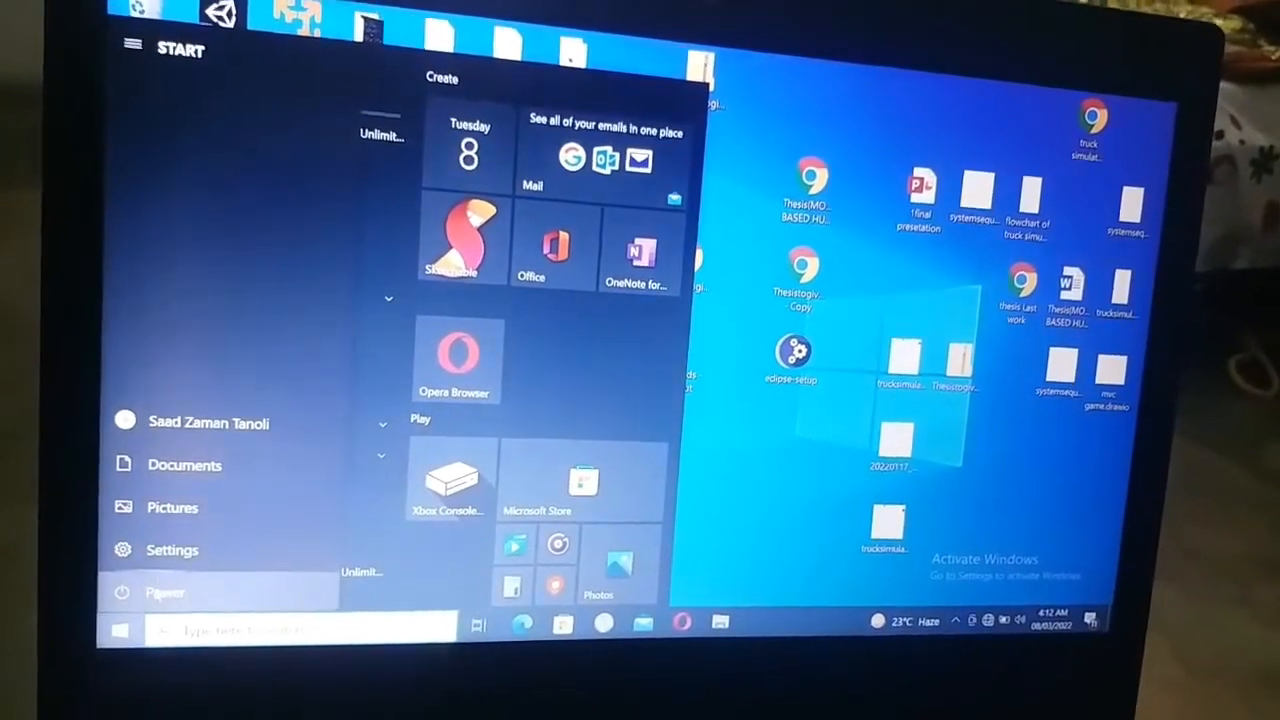
{"action": "left_click", "coordinate": [164, 592]}
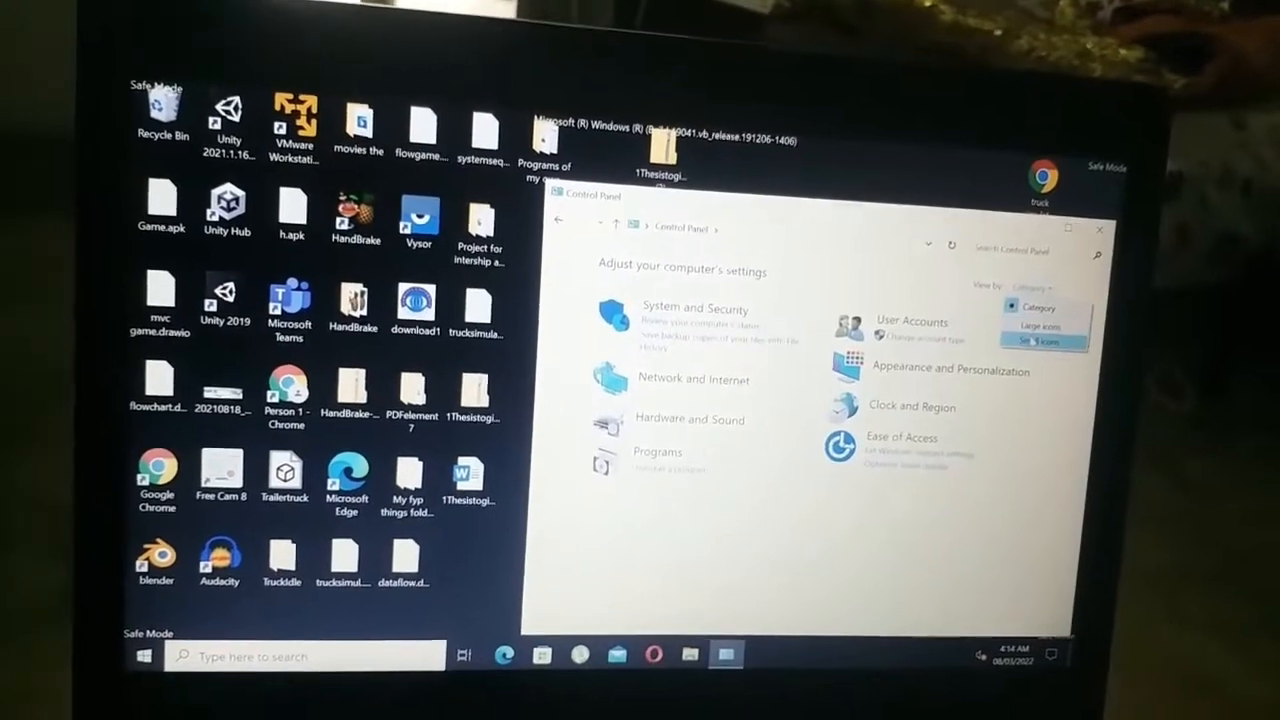
View Control Panel by Small icons and go to Power Options
{"action": "left_click", "coordinate": [1042, 342]}
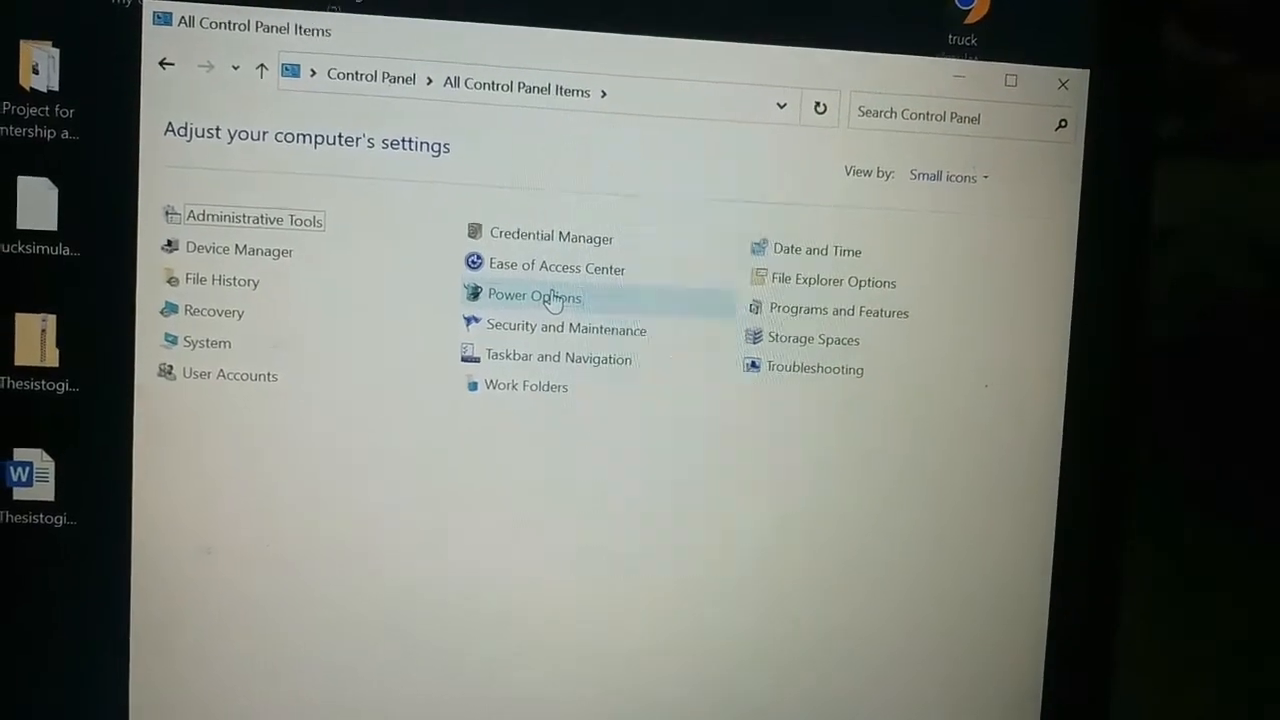
{"action": "left_click", "coordinate": [534, 296]}
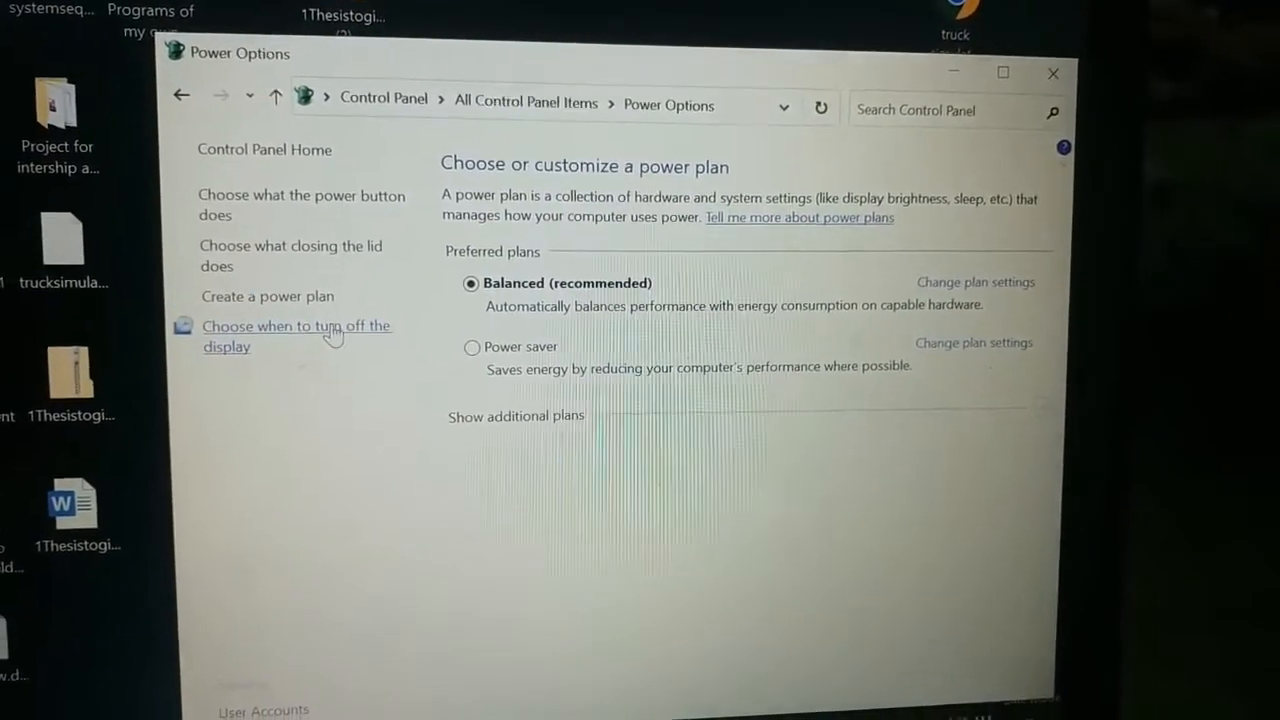
Set the Balanced plan's display turn-off to Never and reach its advanced power settings
{"action": "left_click", "coordinate": [296, 336]}
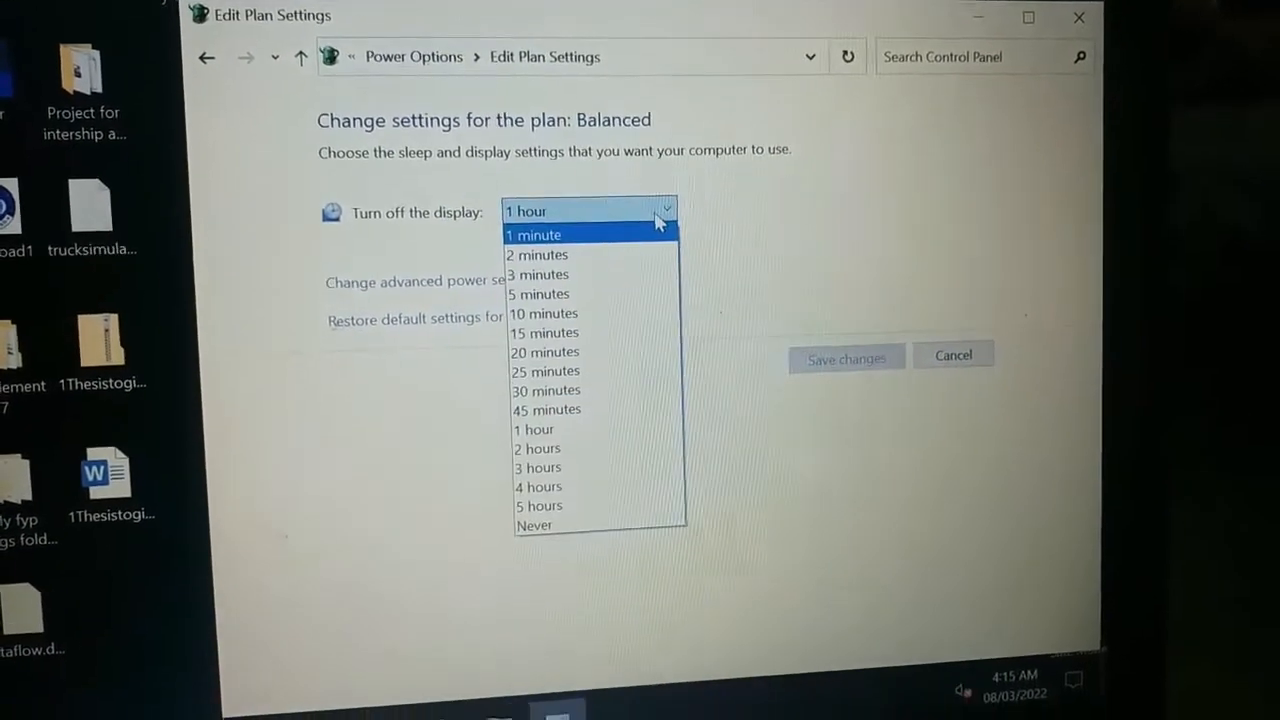
{"action": "left_click", "coordinate": [536, 524]}
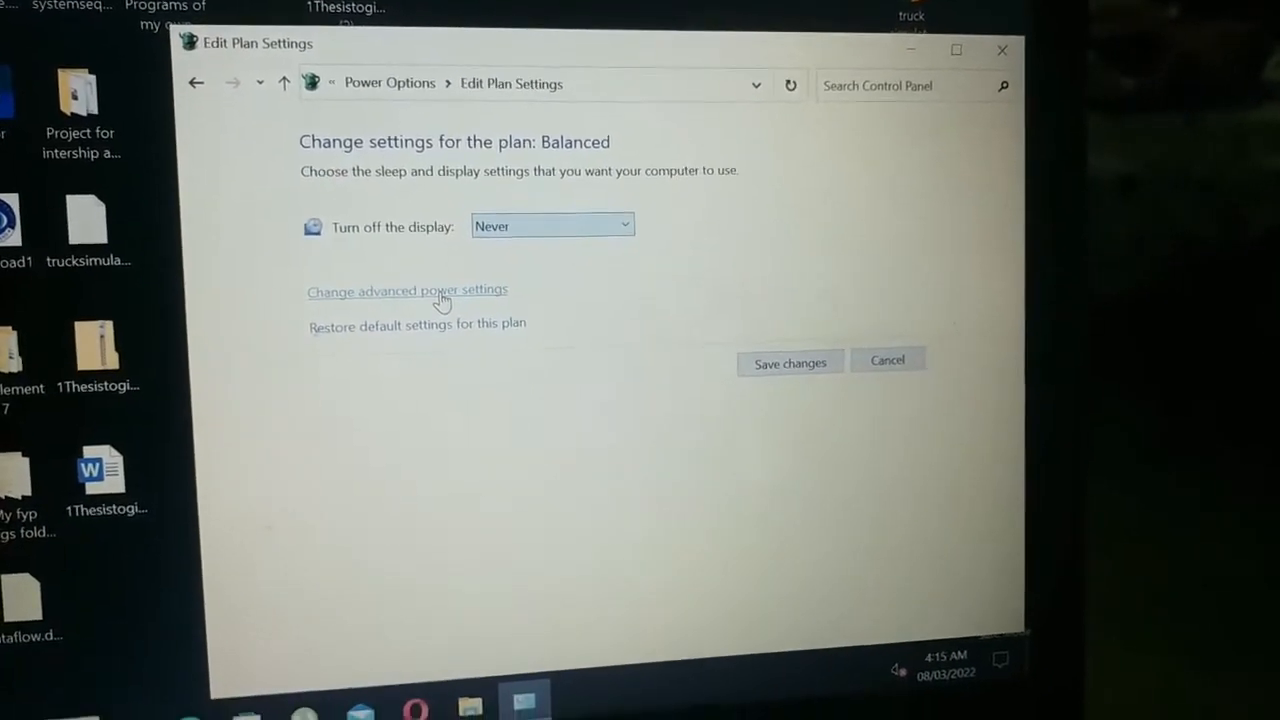
{"action": "left_click", "coordinate": [408, 290]}
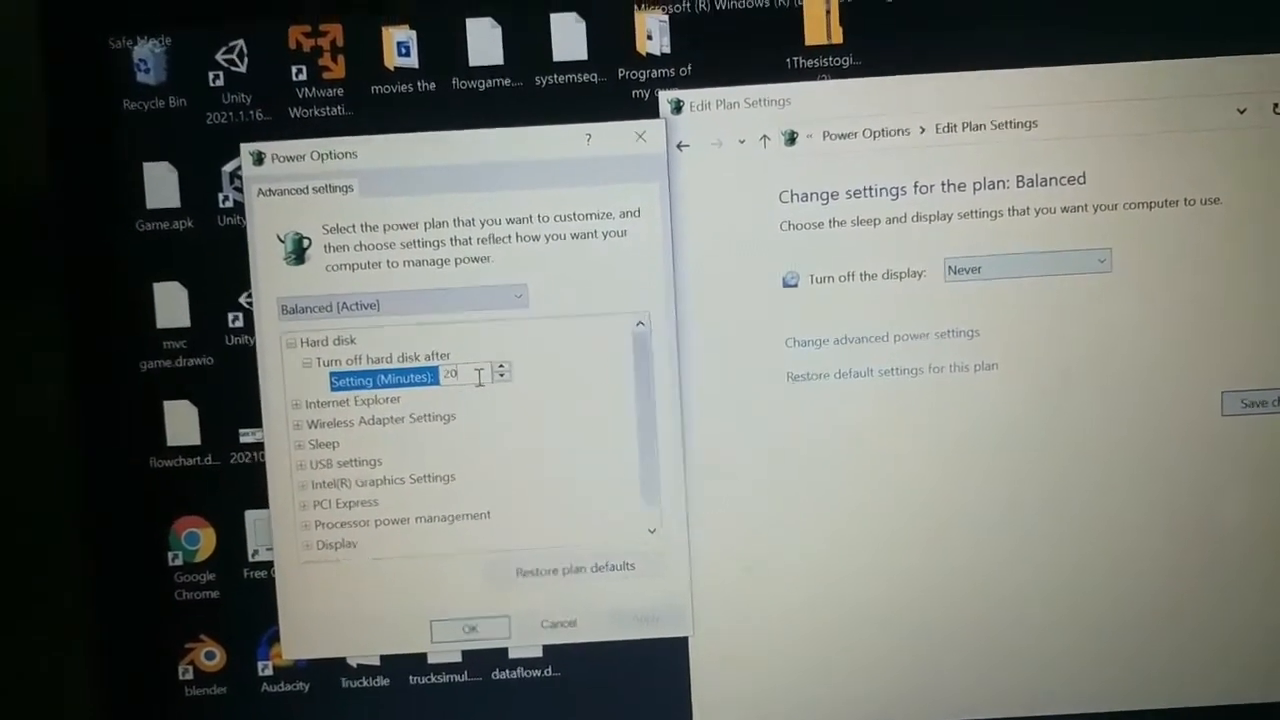
Set hard disk turn-off to 0 (Never) and PCI Express Link State Power Management to Off, then apply
{"action": "type", "text": "0"}
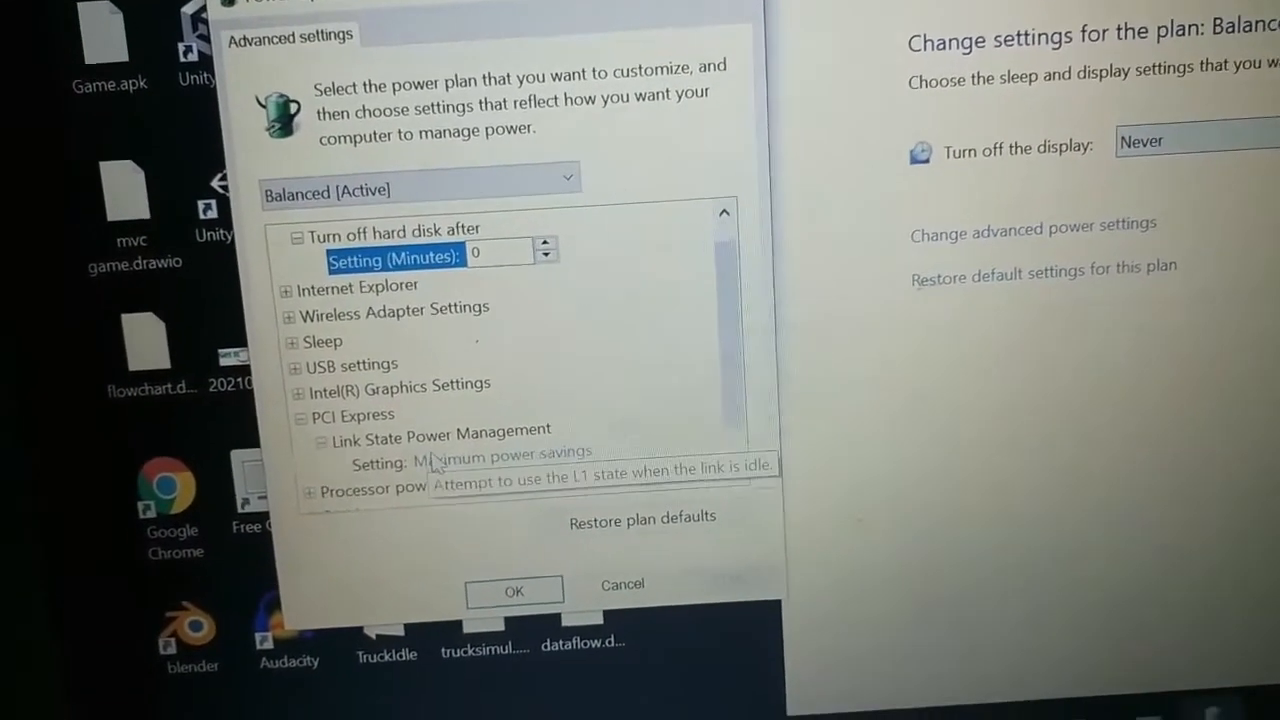
{"action": "left_click", "coordinate": [588, 458]}
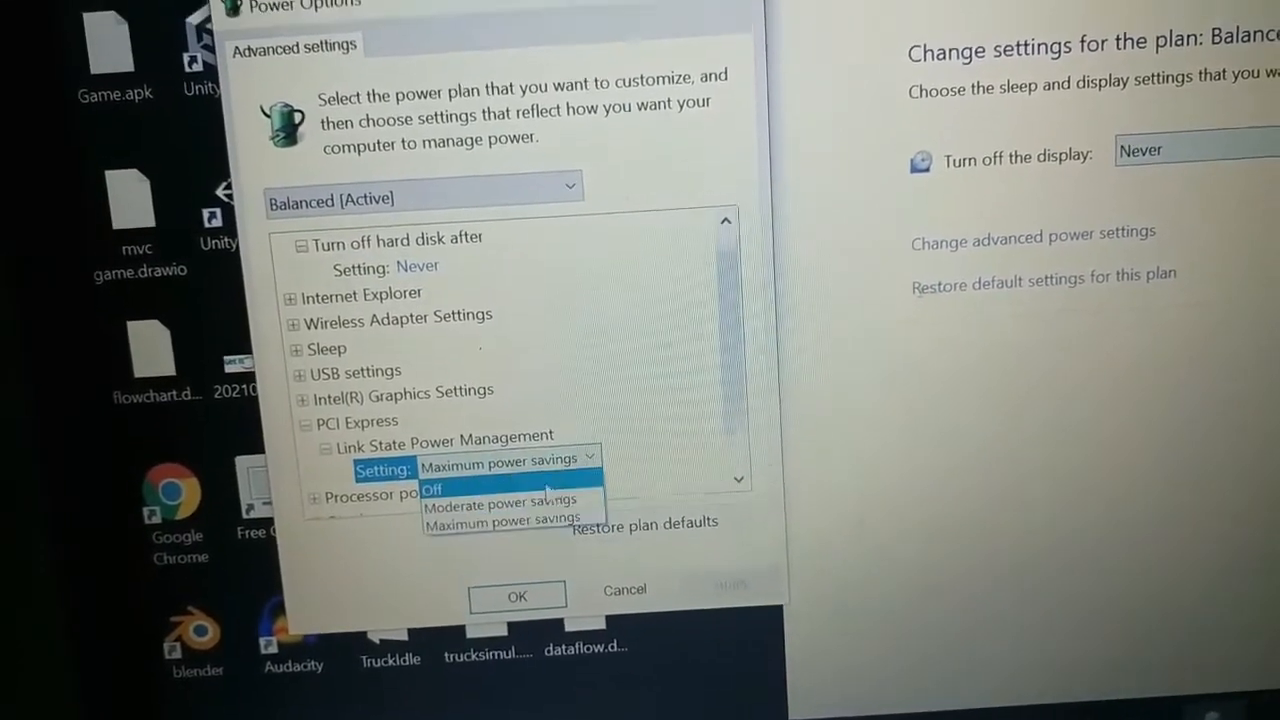
{"action": "left_click", "coordinate": [432, 488]}
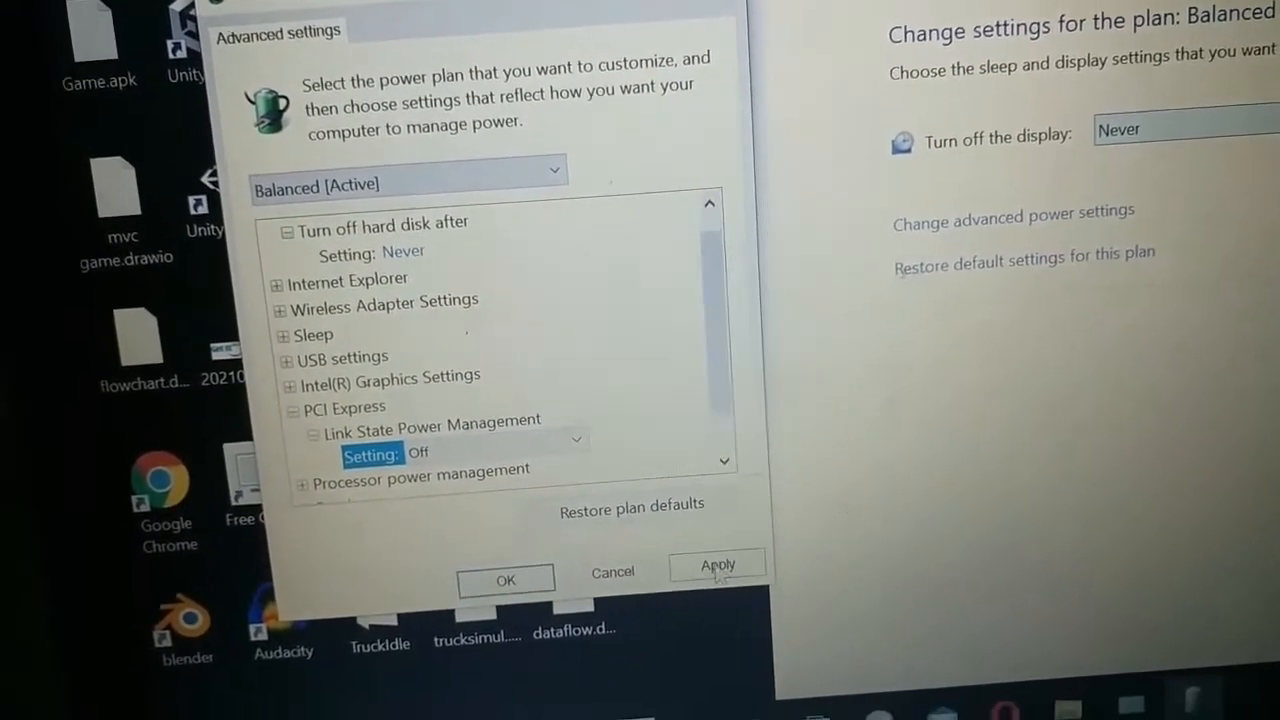
{"action": "left_click", "coordinate": [504, 580]}
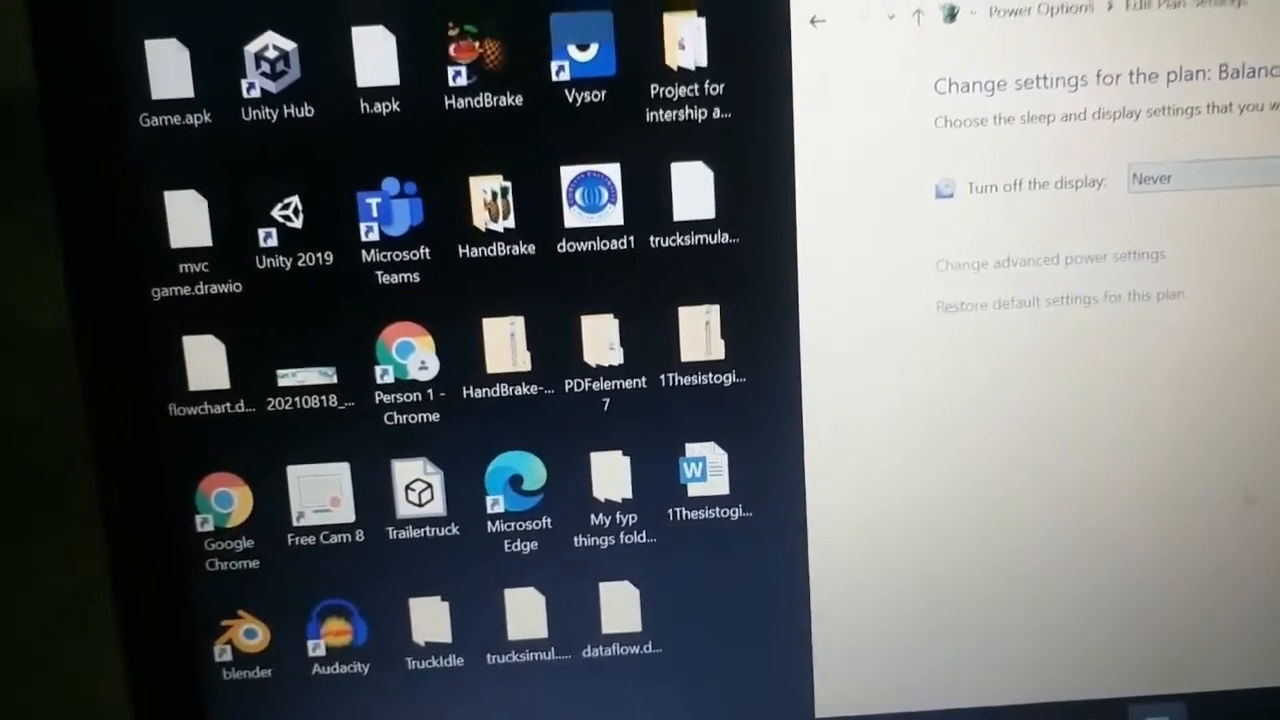
{"action": "left_click", "coordinate": [816, 20]}
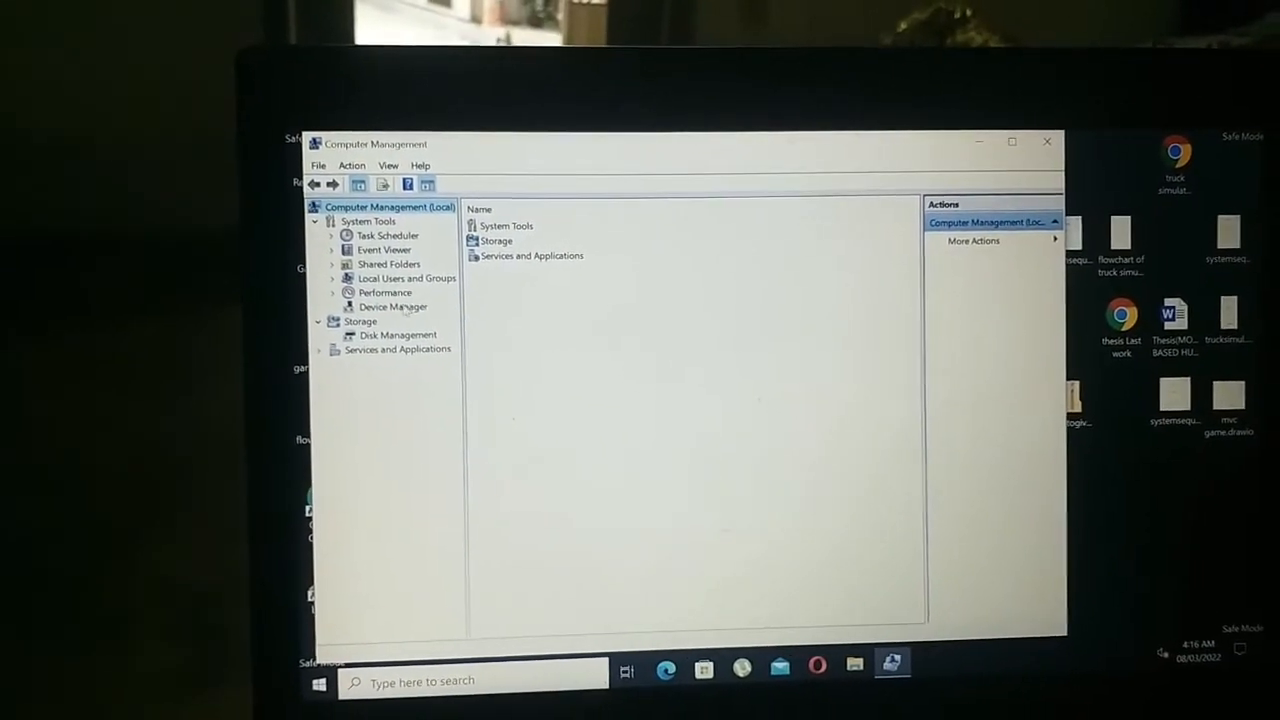
In Device Manager under Batteries, disable the Microsoft ACPI-Compliant Control Method Battery and confirm Yes
{"action": "left_click", "coordinate": [392, 306]}
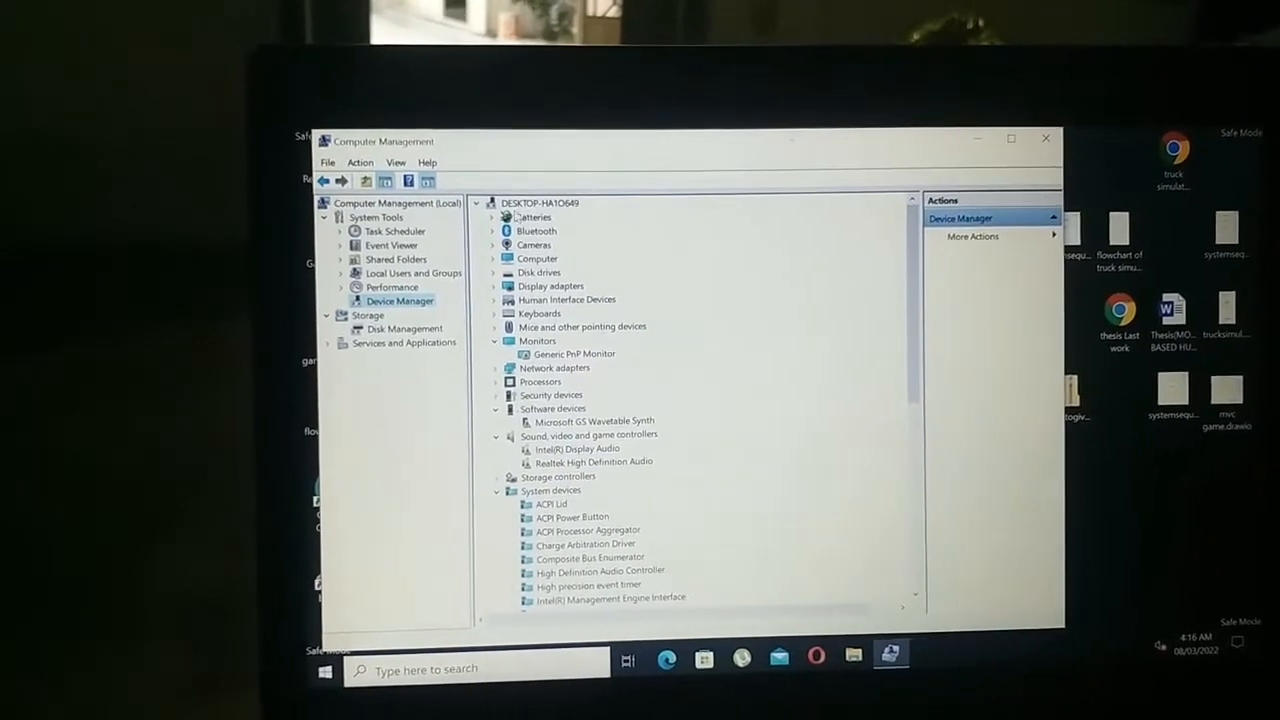
{"action": "left_click", "coordinate": [498, 216]}
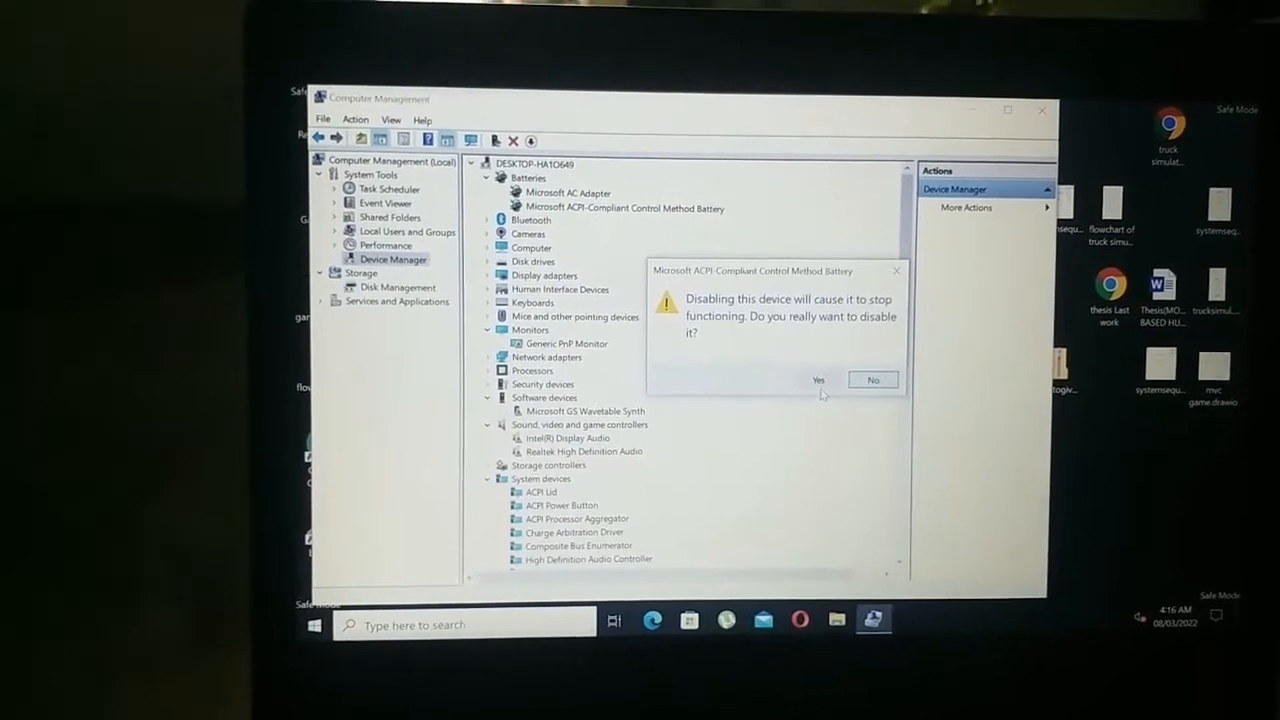
{"action": "left_click", "coordinate": [818, 380]}
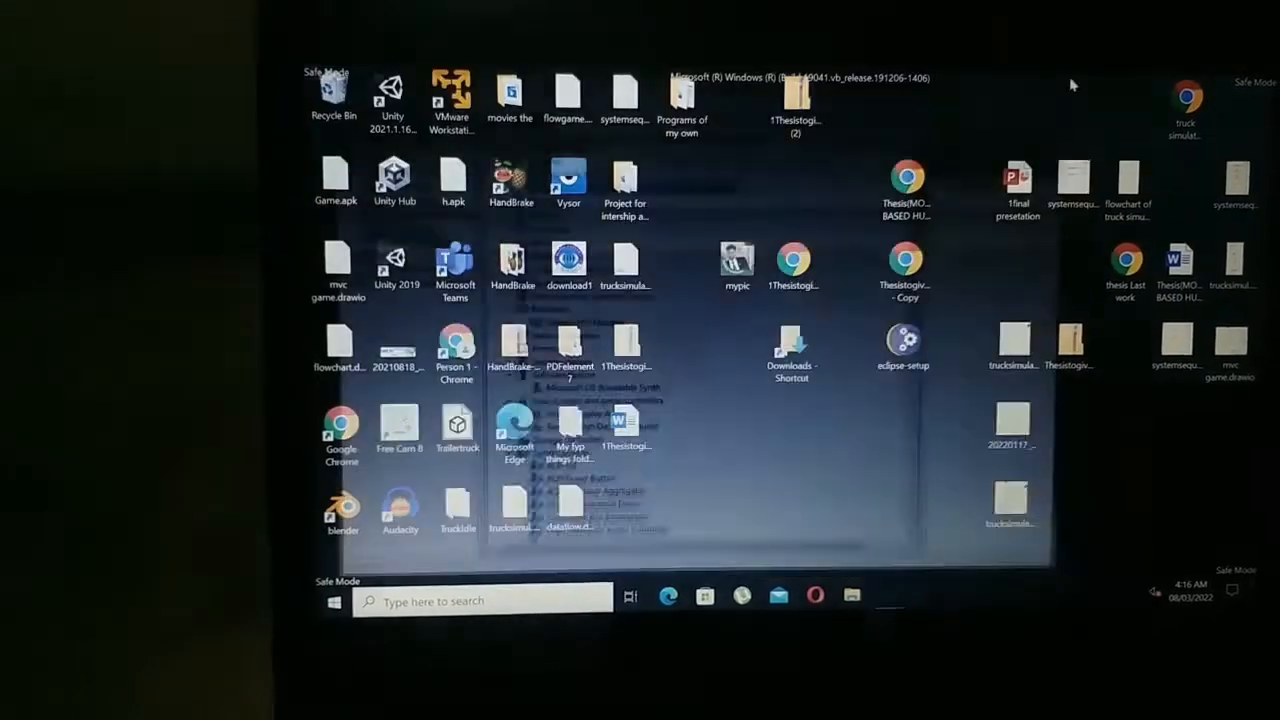
Bring up the Start menu on the Safe Mode desktop
{"action": "left_click", "coordinate": [334, 600]}
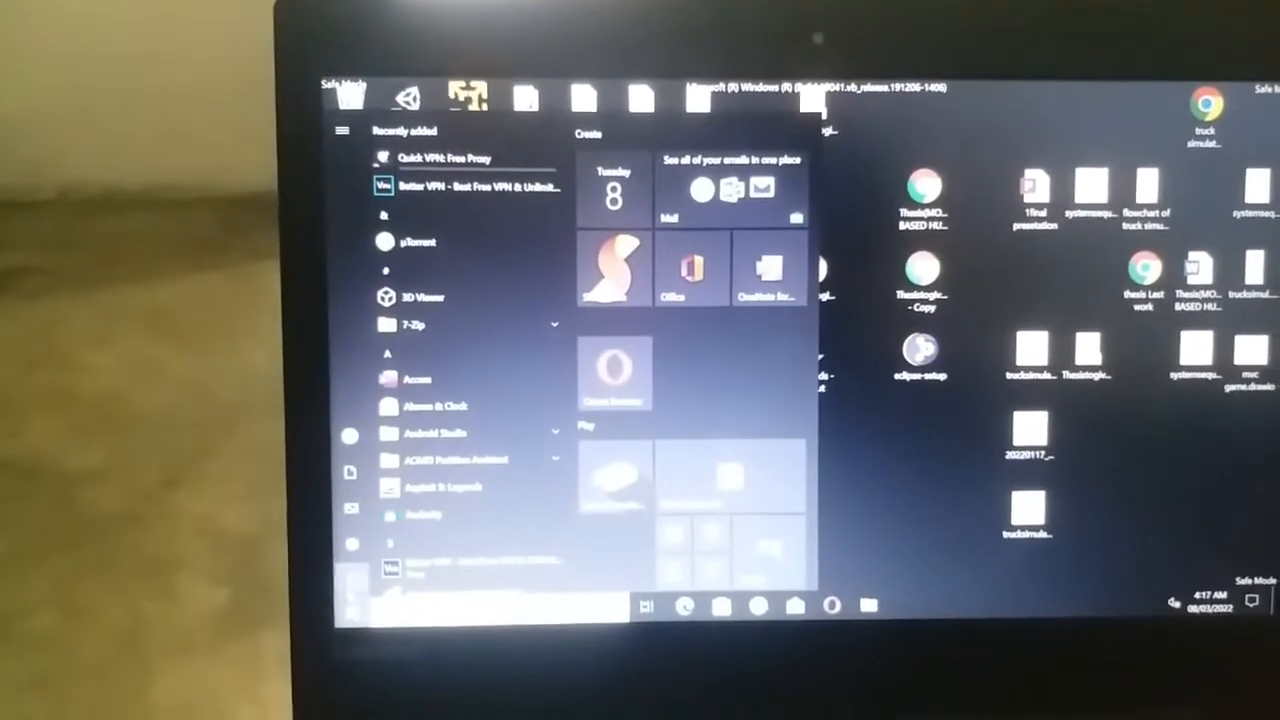